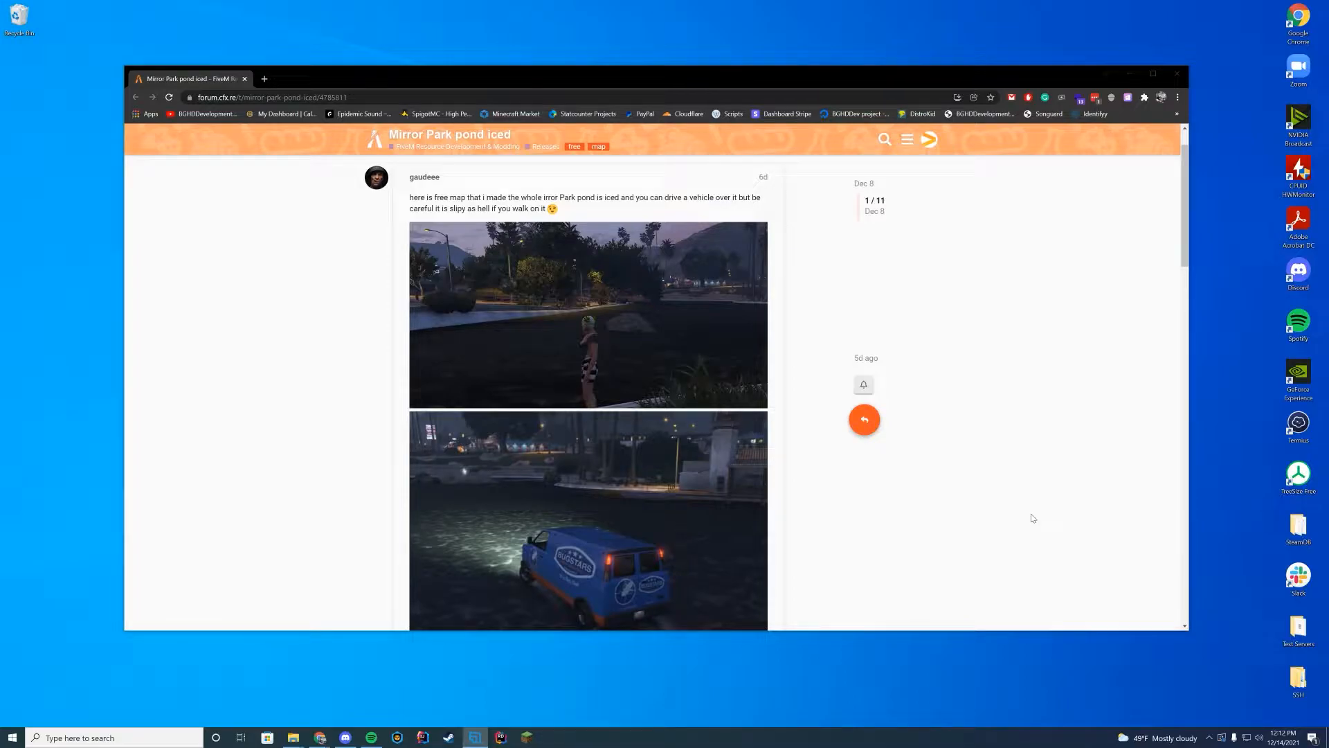
mouse_move(964, 499)
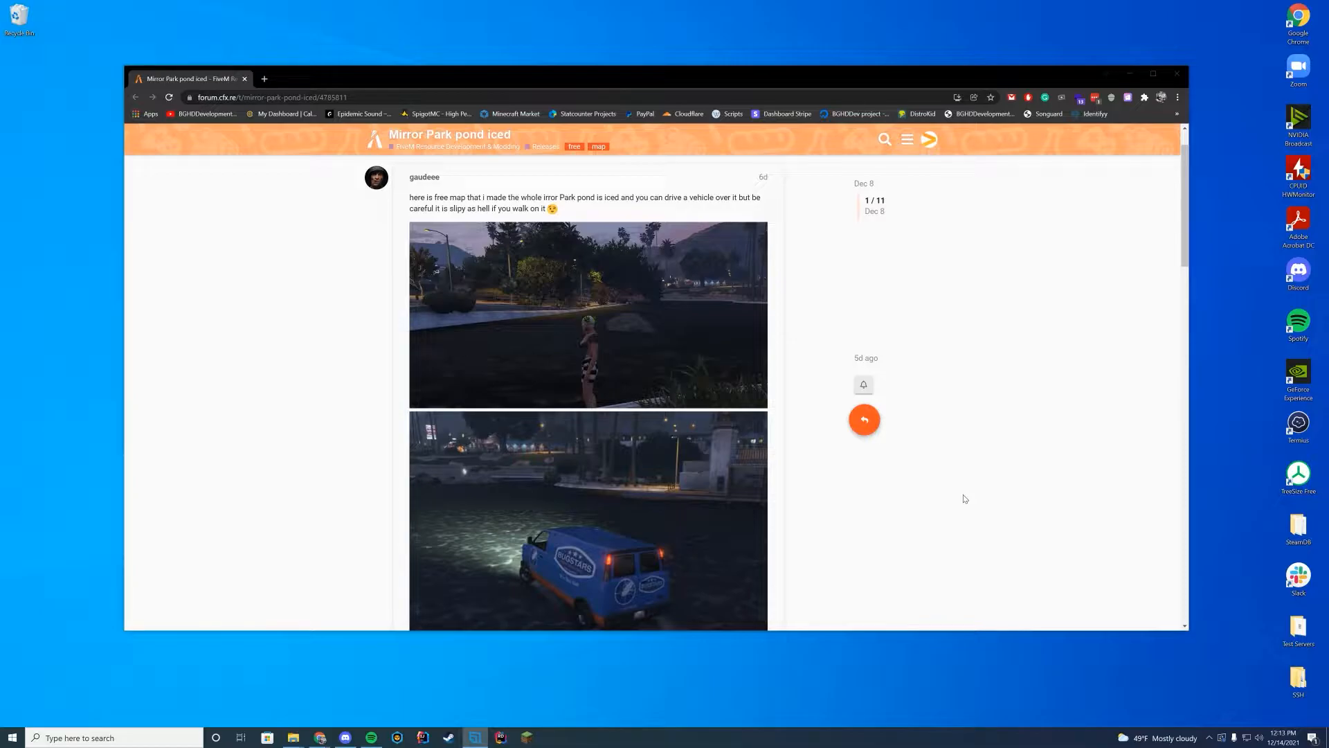
Download mirror_eis.rar from the Drive page and open it from the download bar.
scroll(down, 3)
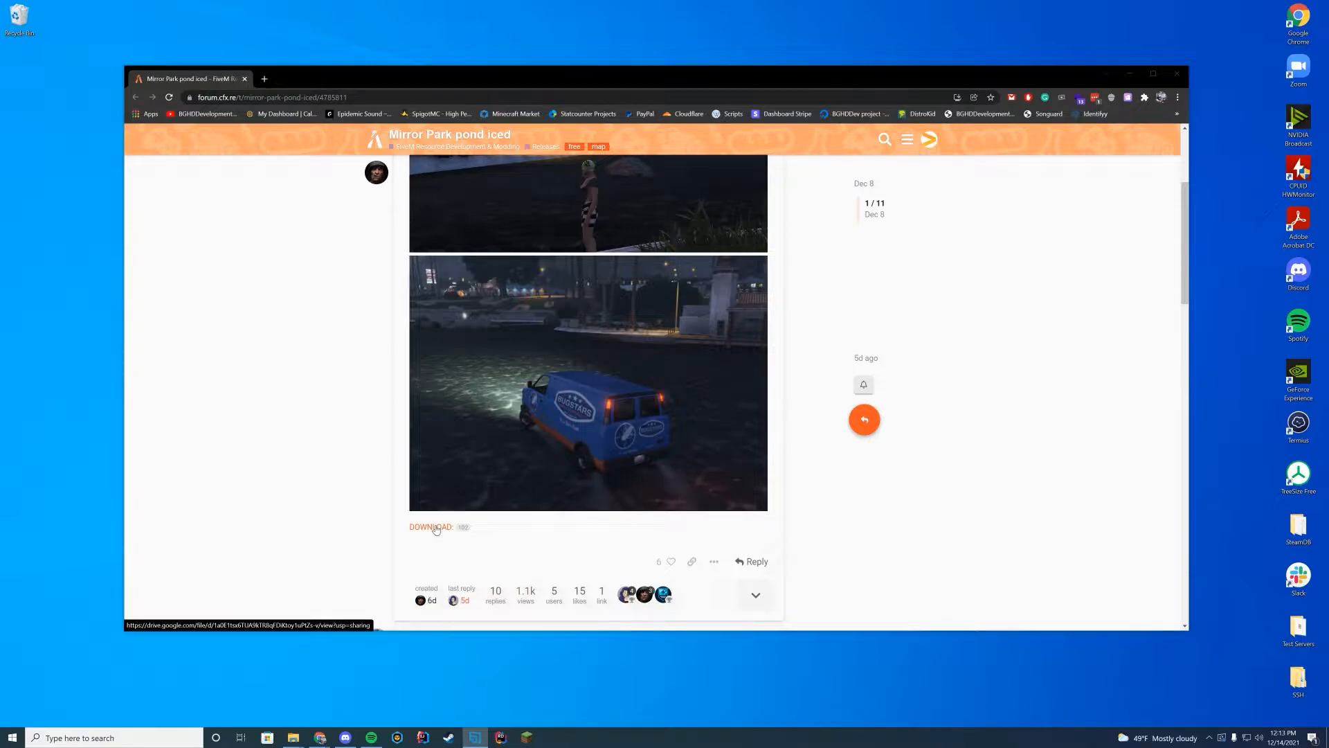
click(430, 526)
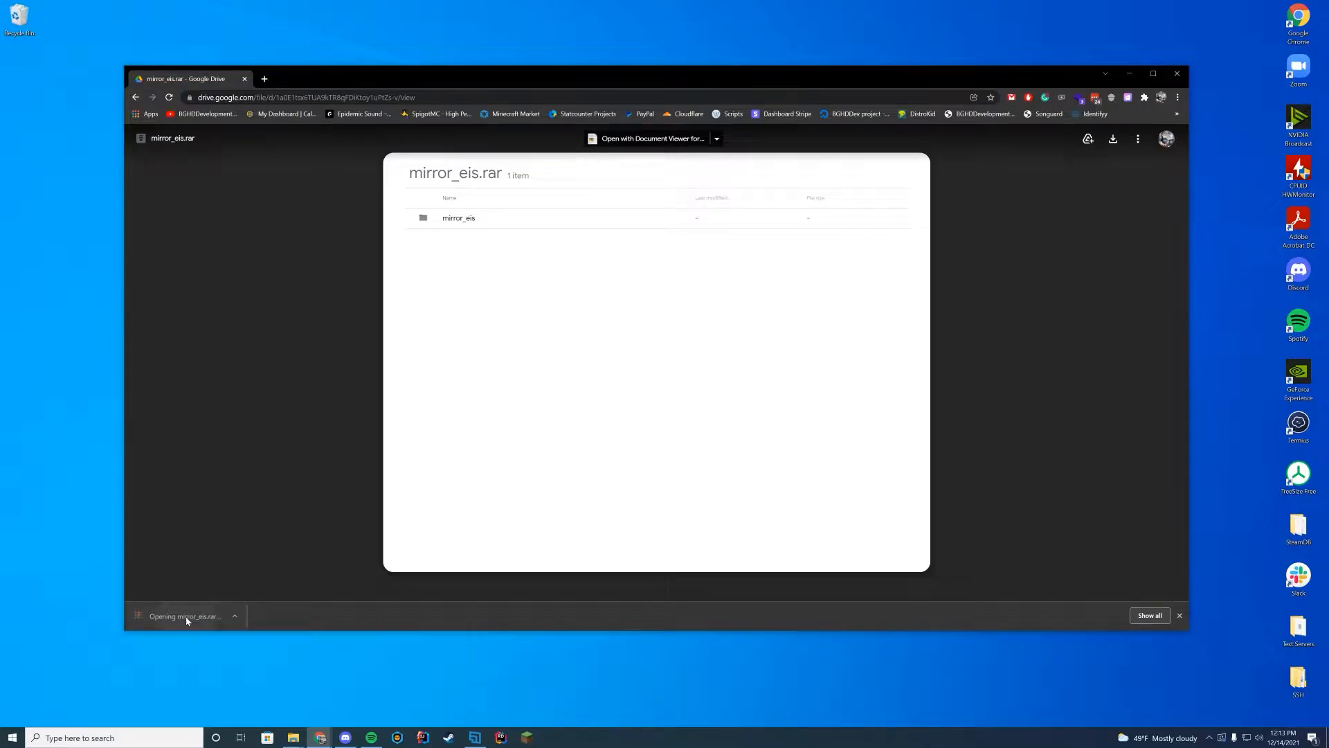
click(183, 615)
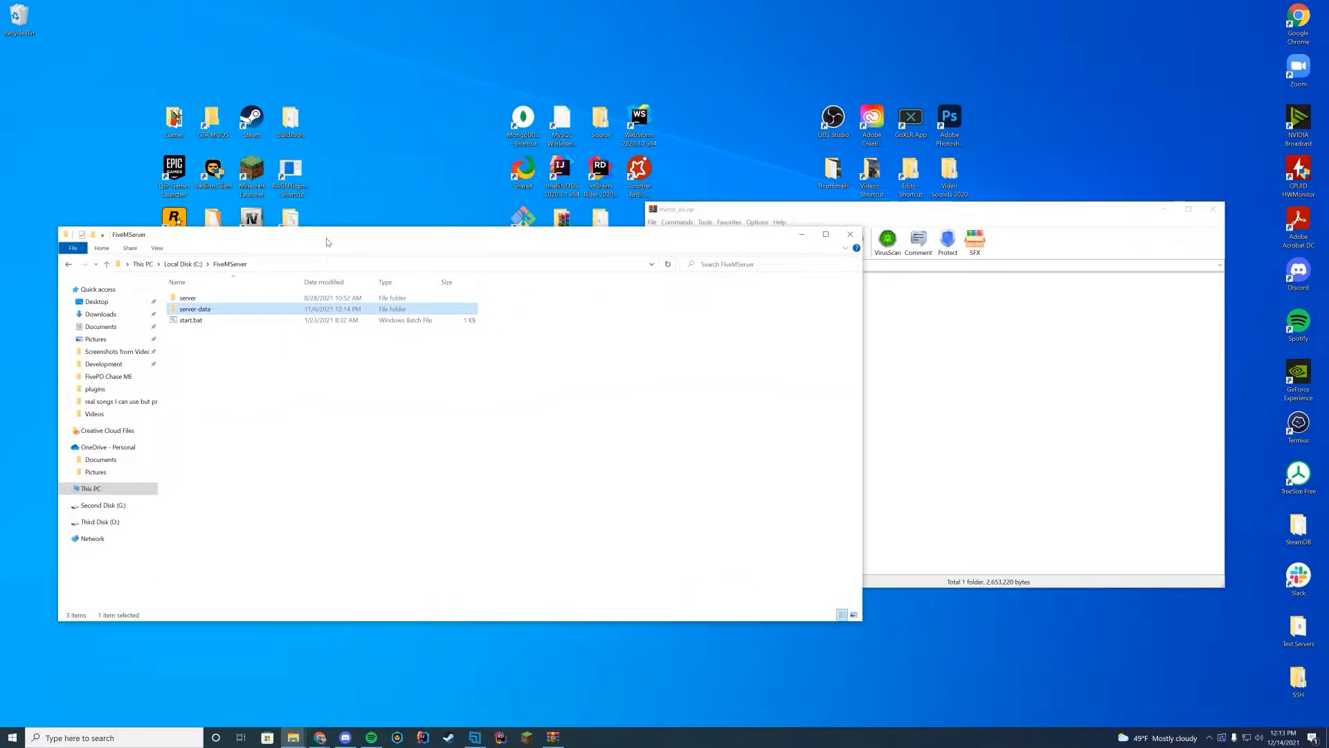
Navigate into server-data and then its resources folder.
double_click(196, 309)
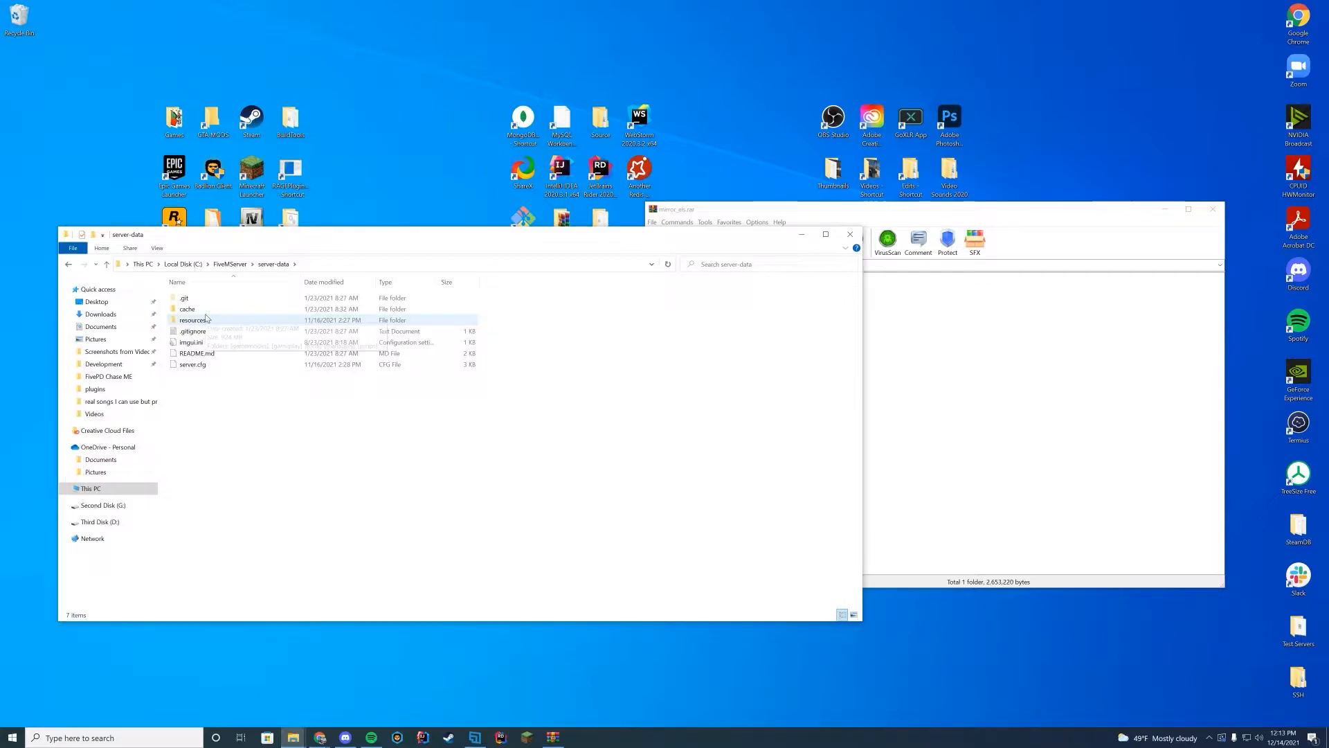
mouse_move(193, 320)
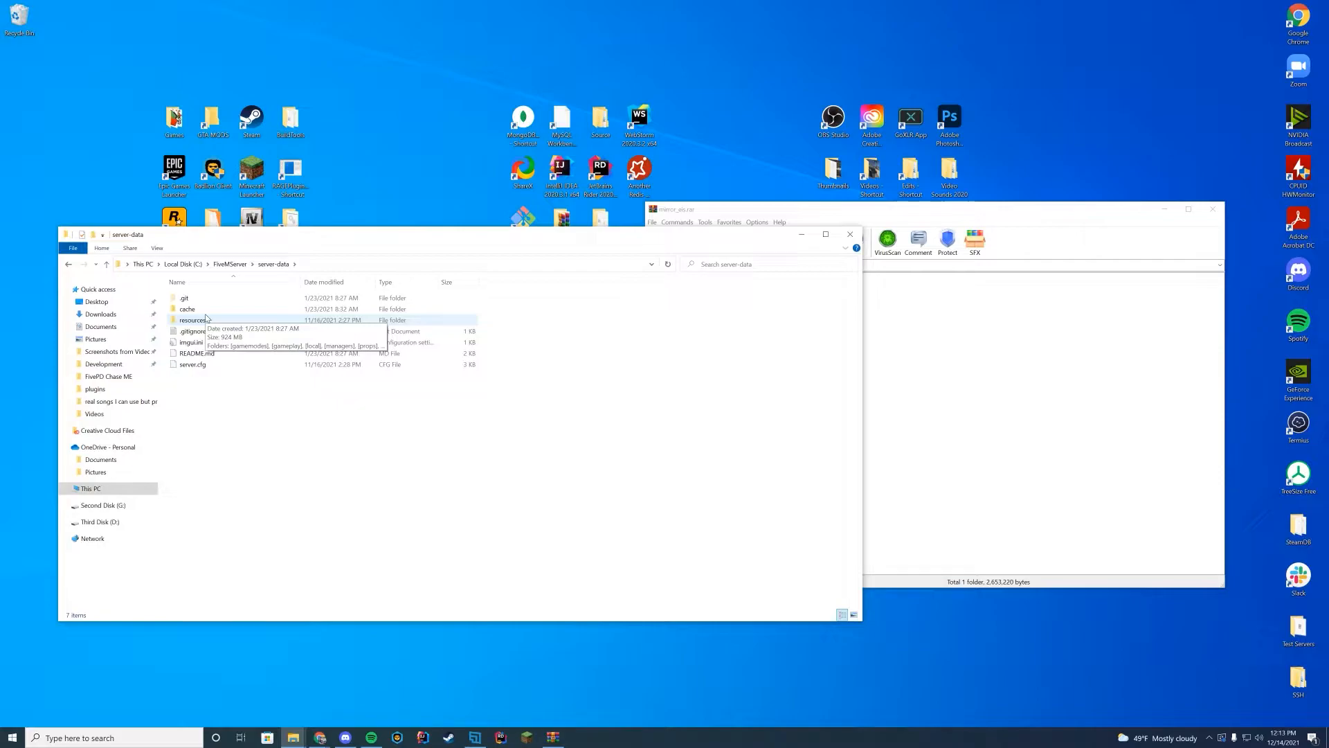
double_click(190, 320)
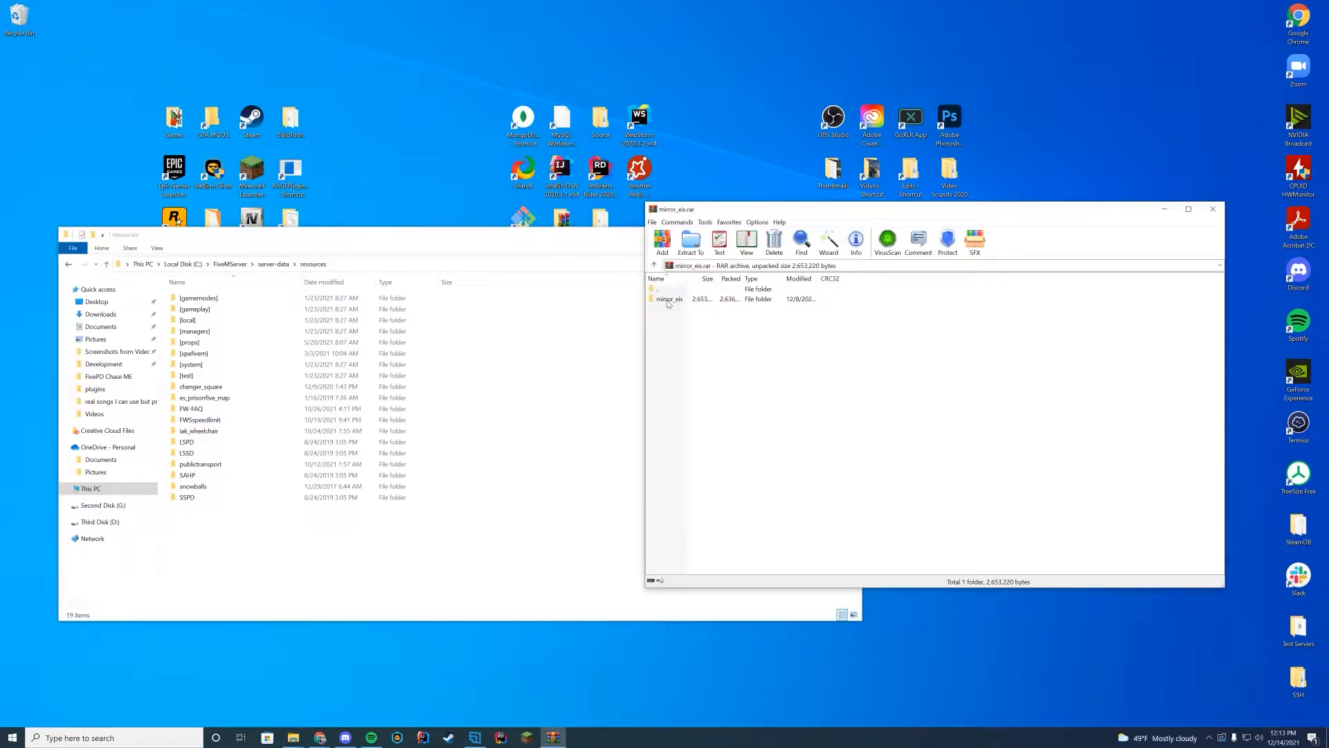
Drag the mirror_eis folder from WinRAR into resources and close the archive.
click(669, 299)
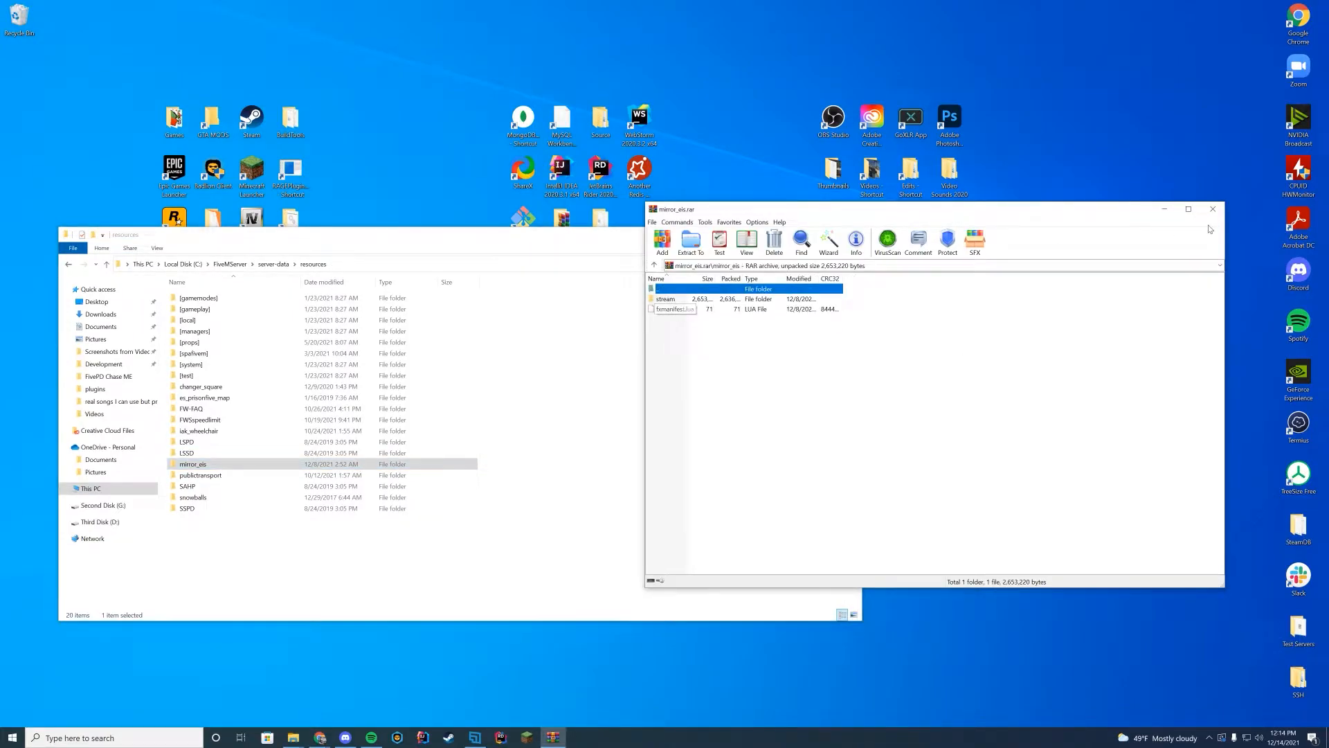
click(1213, 209)
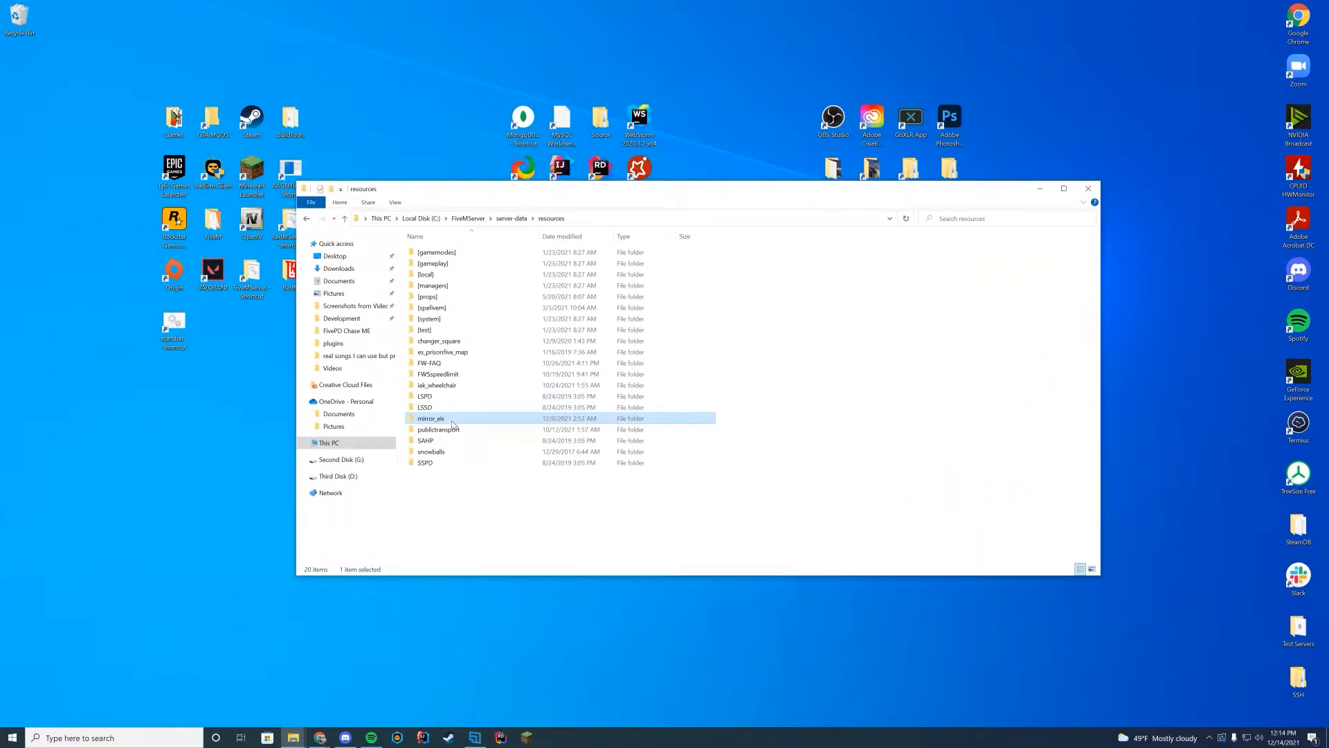
Copy the mirror_eis folder name, then open server.cfg with Edit with Notepad++.
click(431, 418)
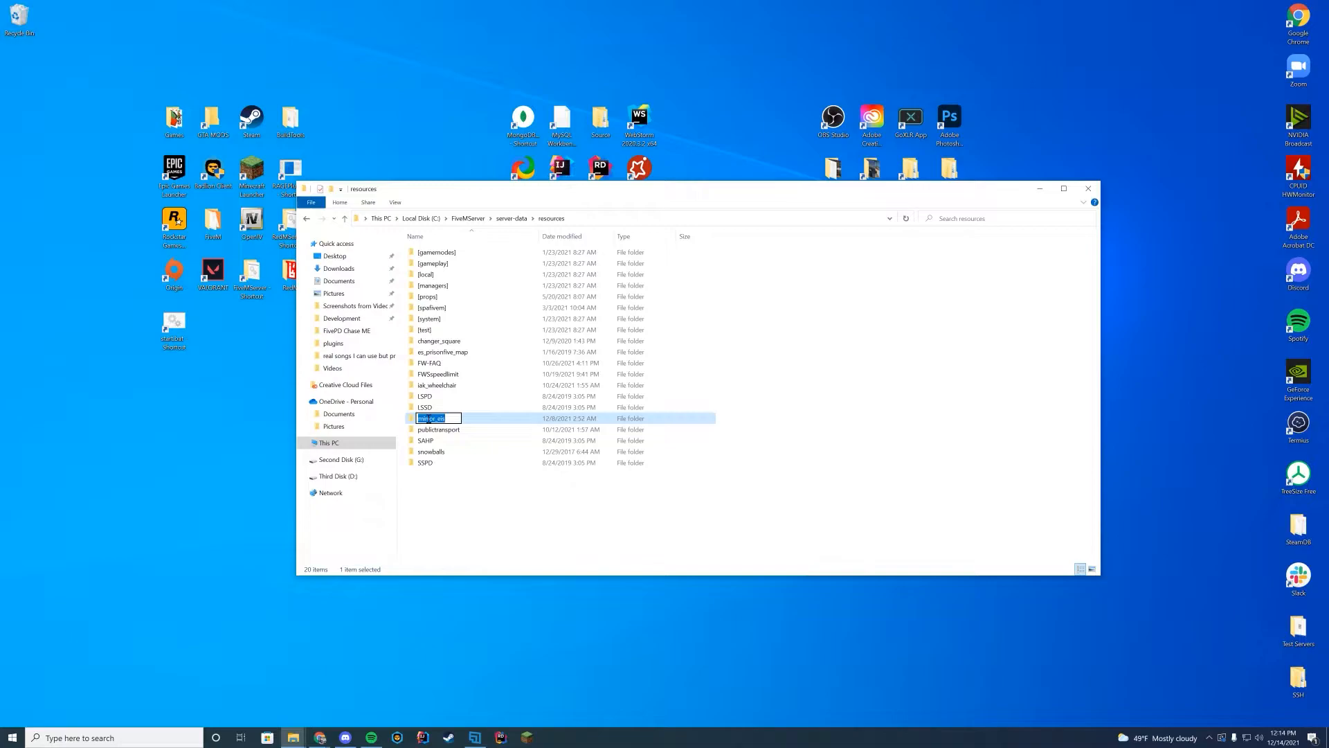
right_click(434, 419)
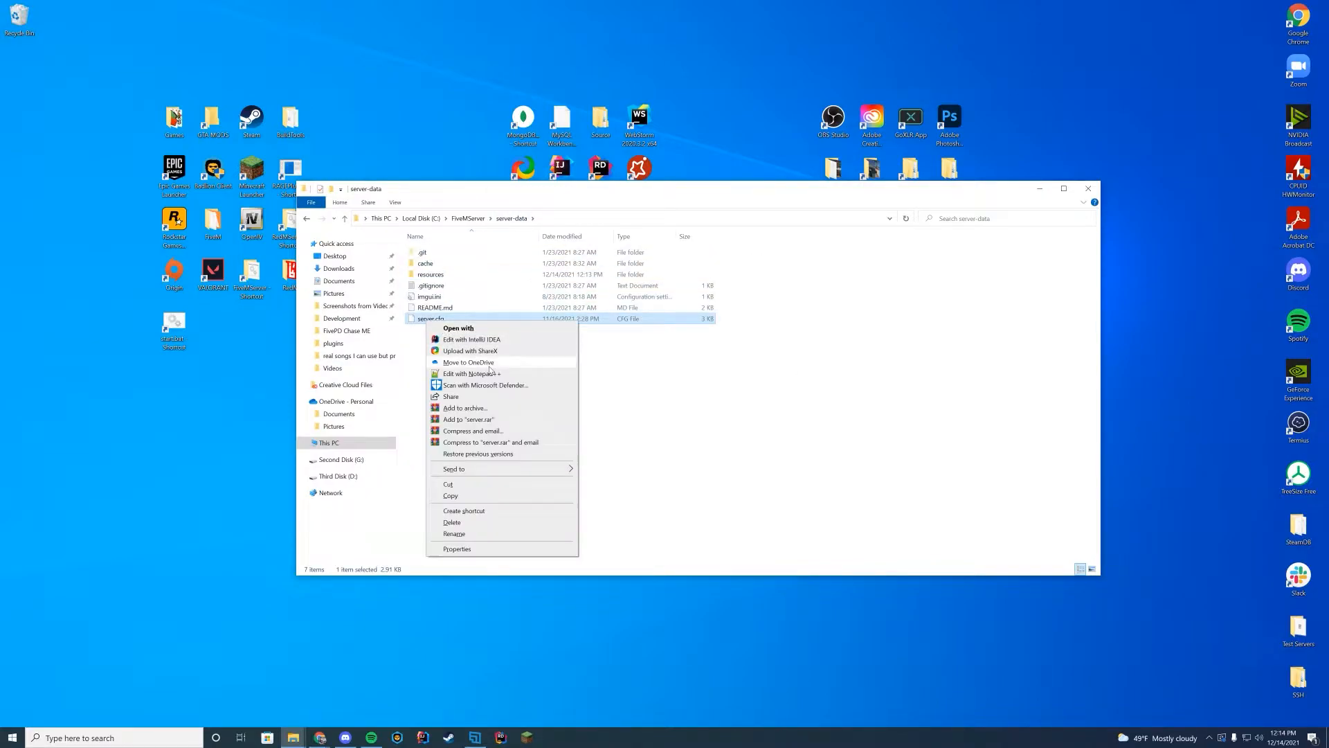
click(472, 374)
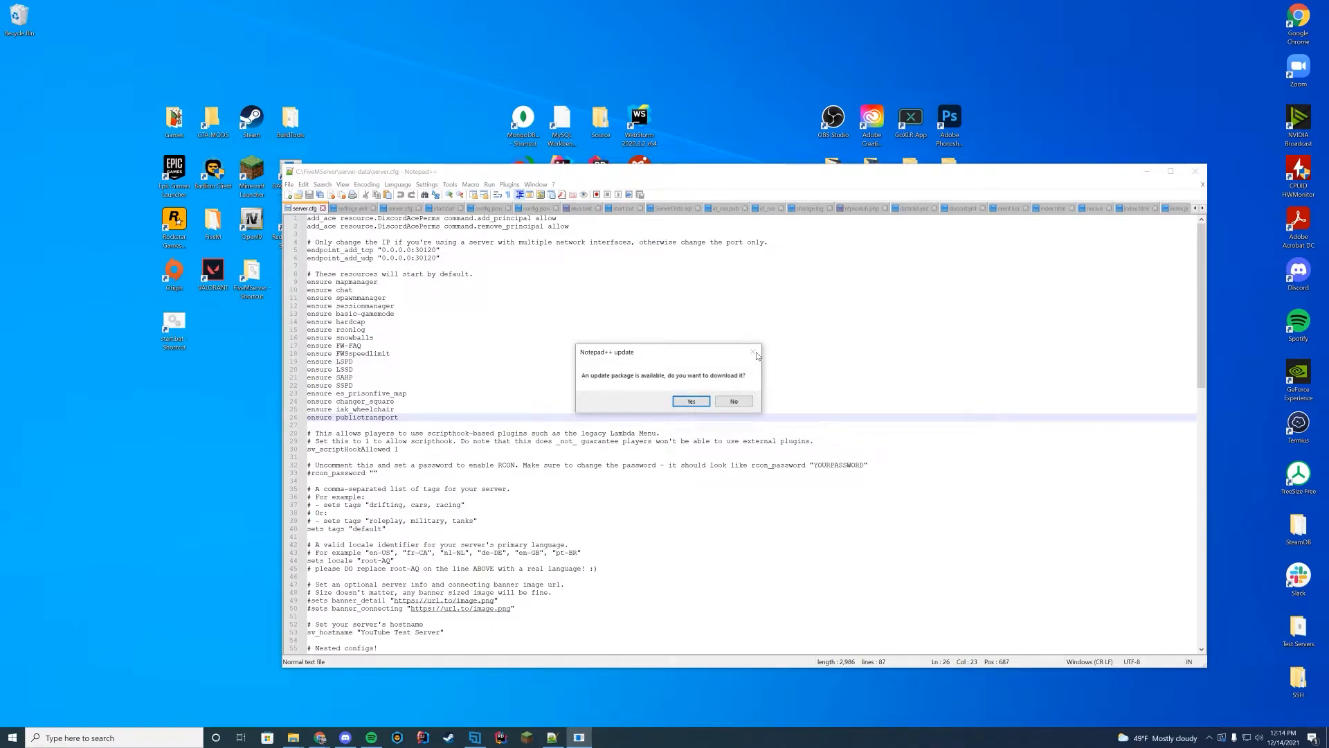
Decline the update, add 'ensure mirror_eis' after ensure publictransport, save and close.
click(732, 401)
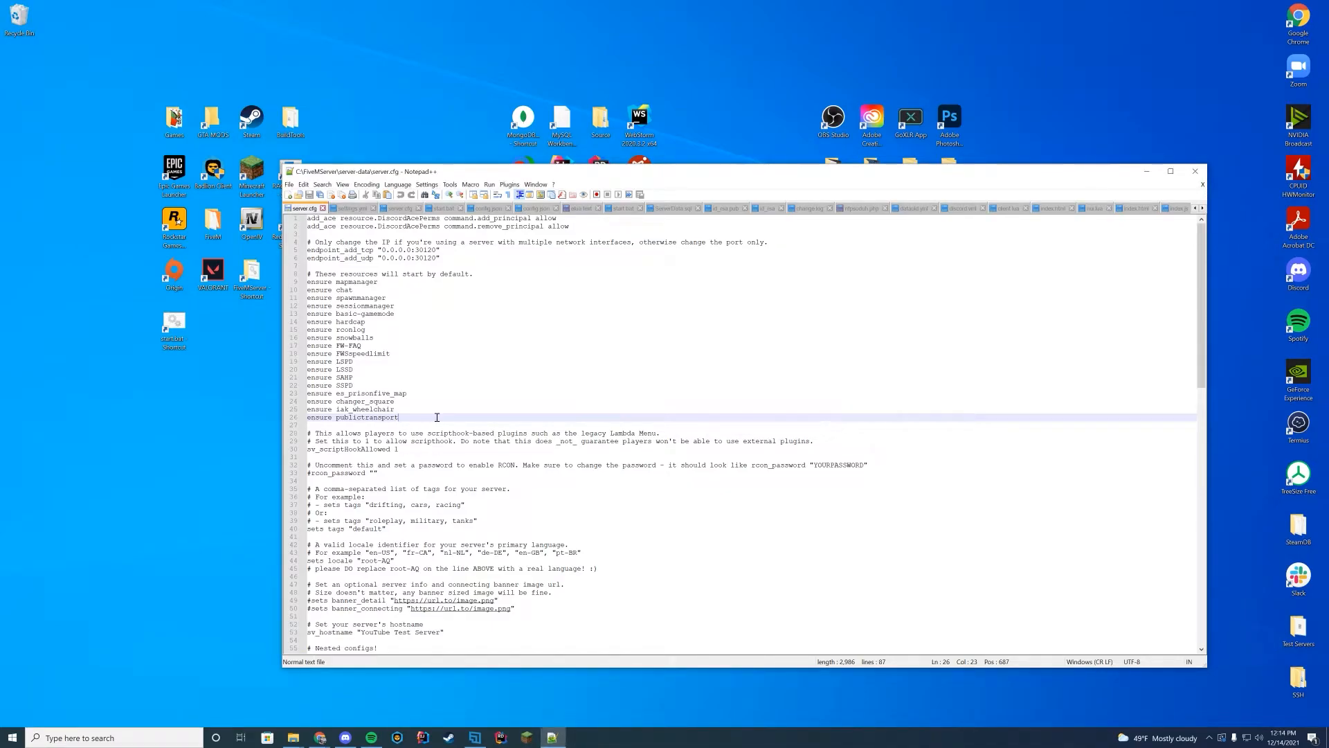
key(Enter)
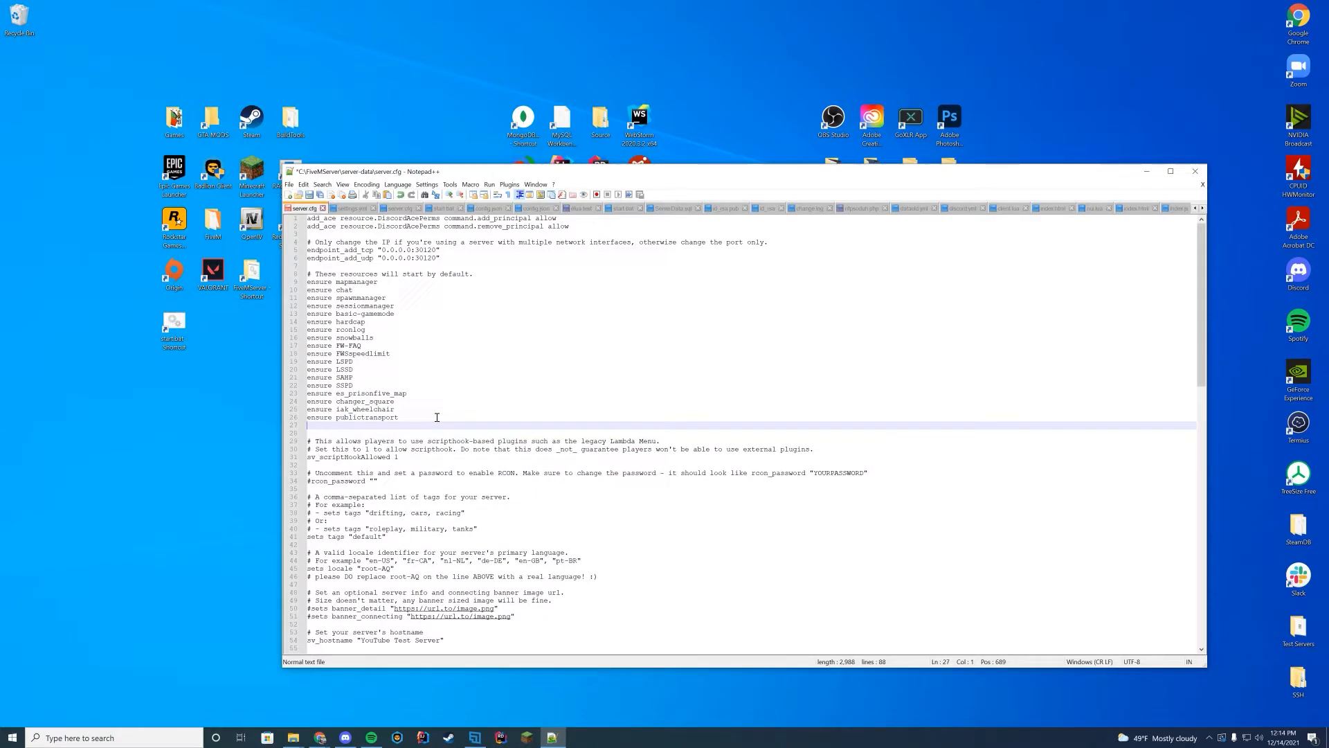
text(ensure mirror_eis)
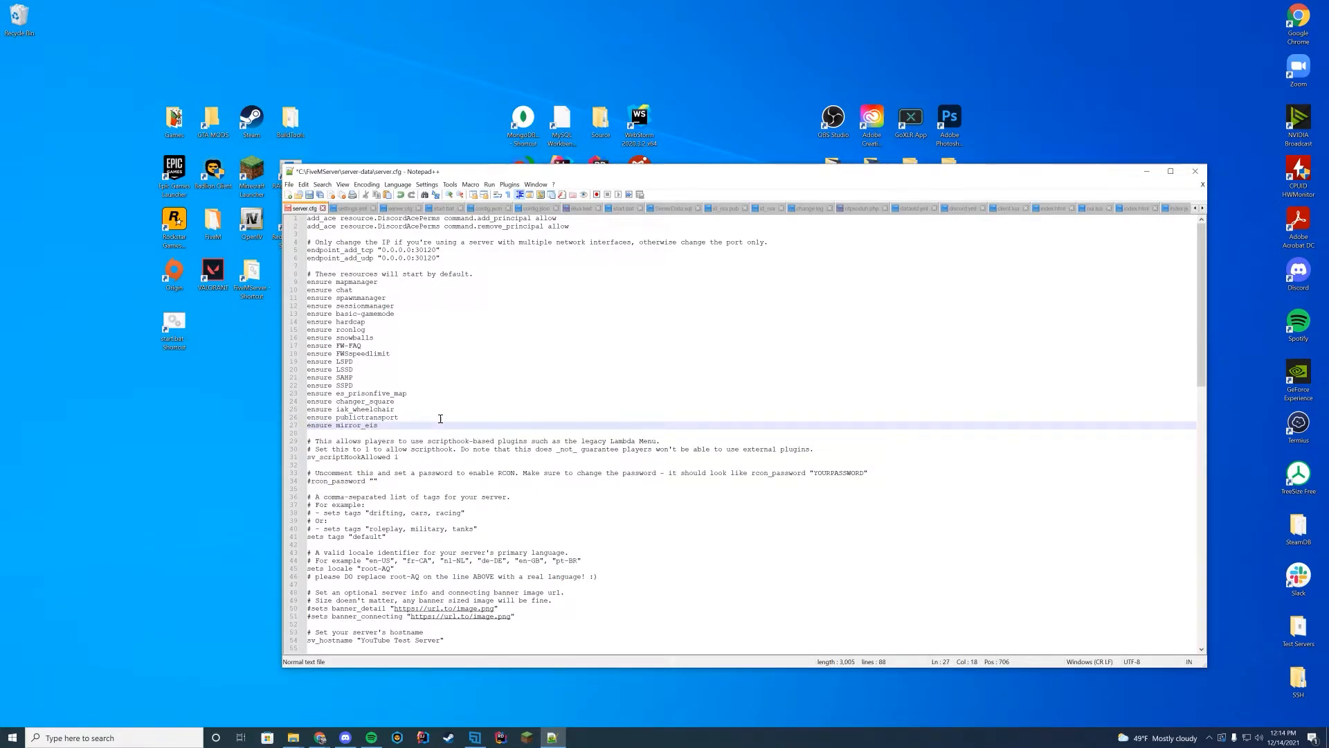
mouse_move(421, 459)
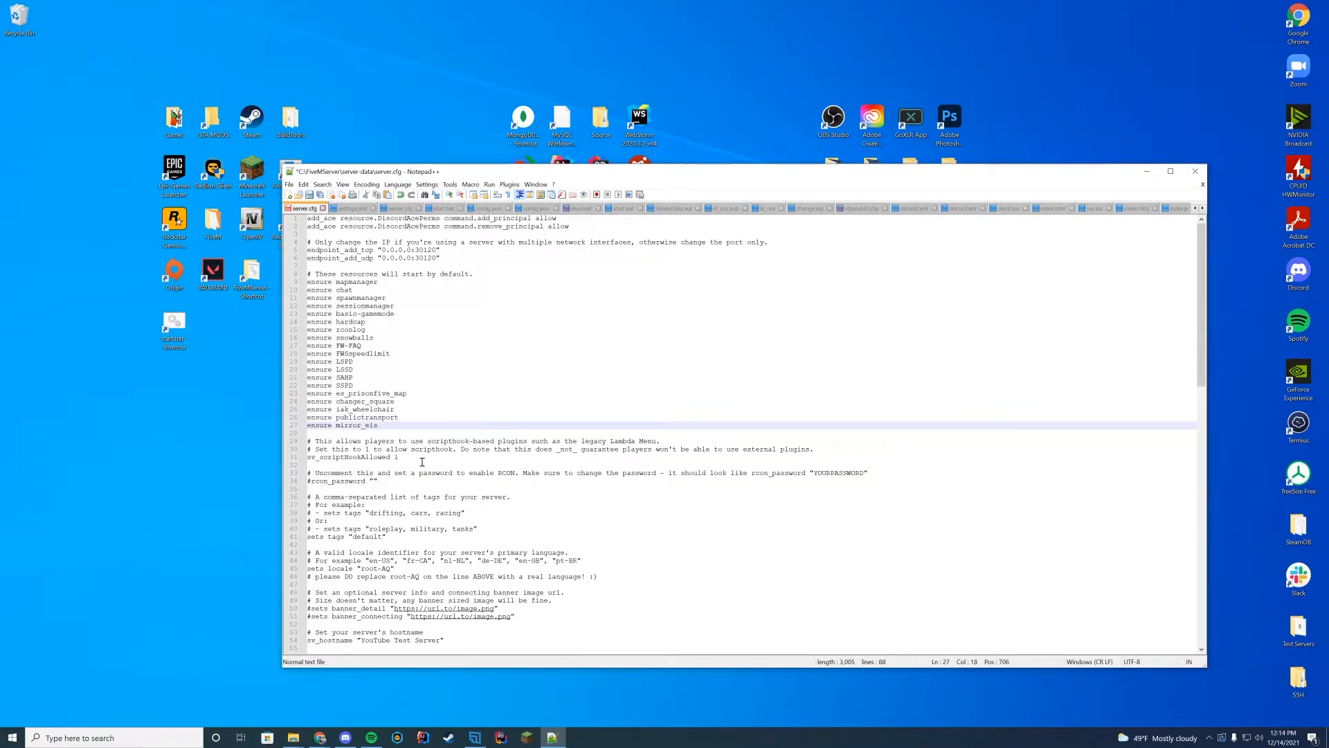
double_click(356, 426)
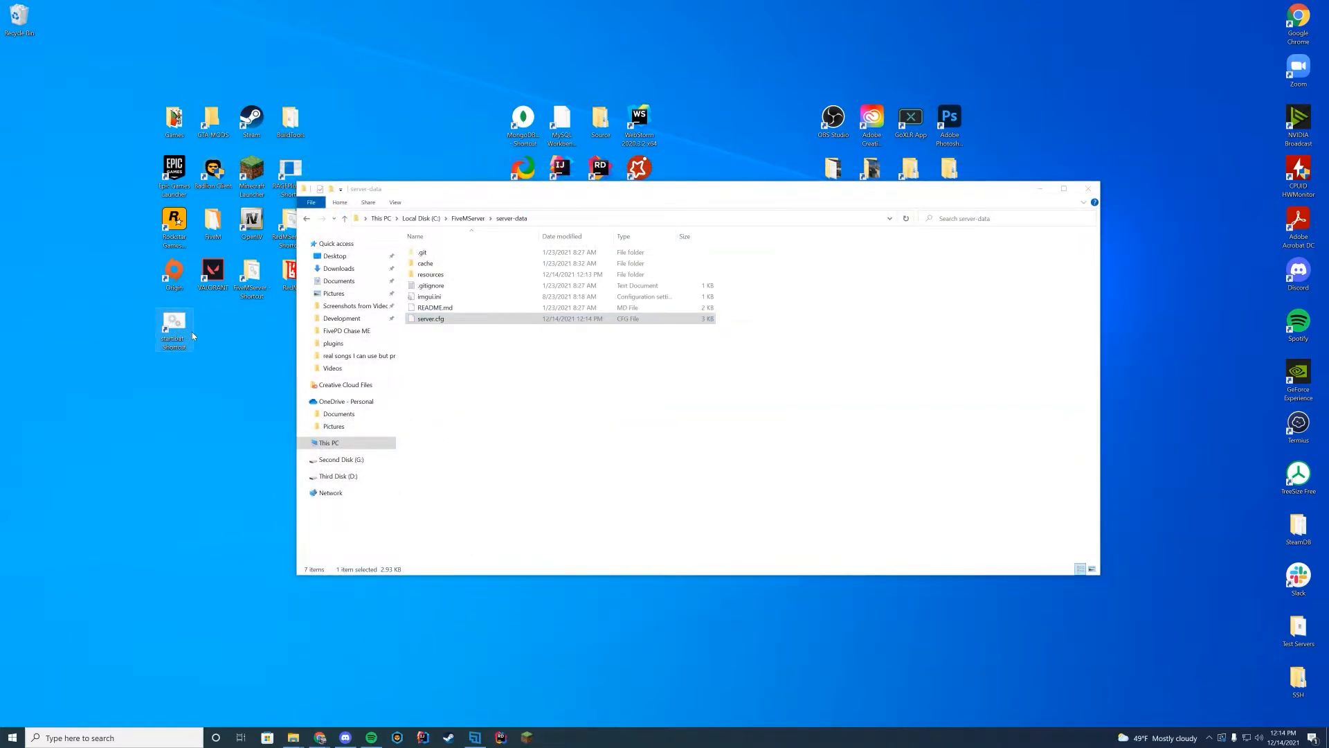
Launch the local FiveM server from its desktop shortcut.
double_click(174, 327)
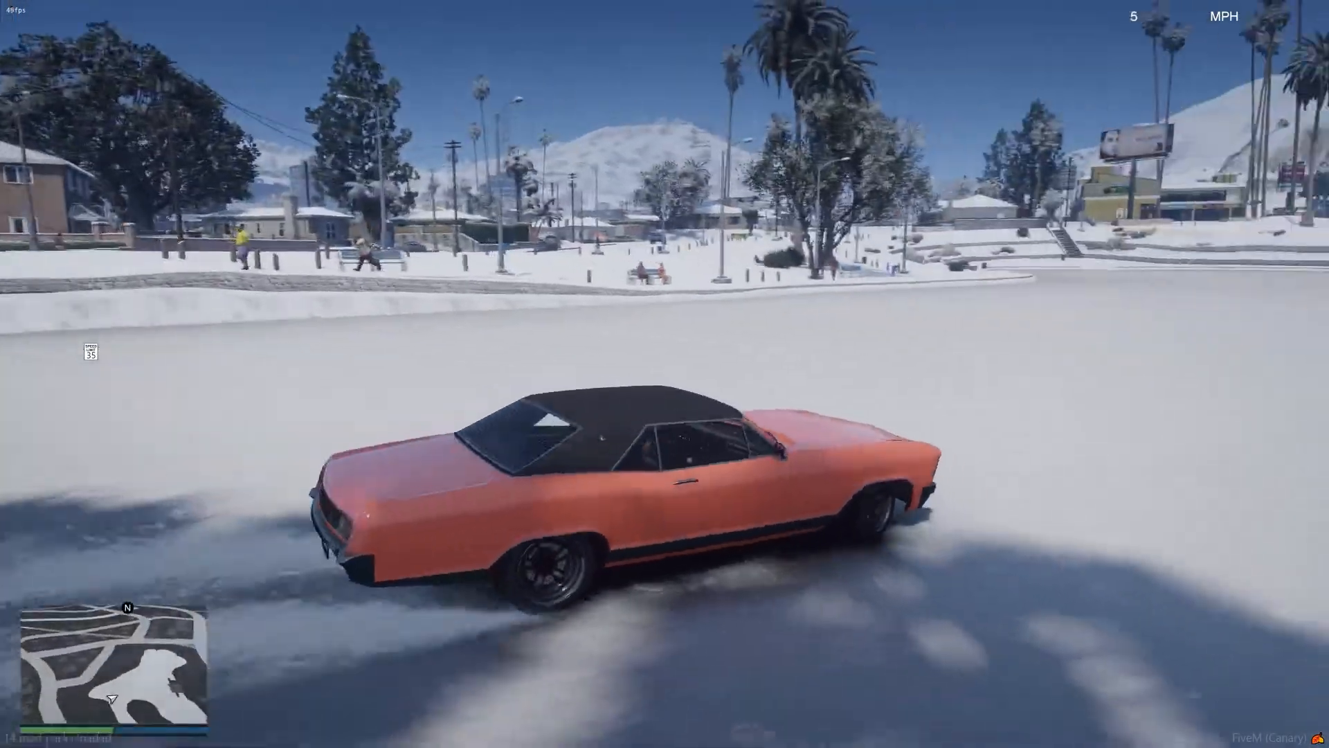
Drive the car onto the frozen Mirror Park pond and across the ice.
key(w)
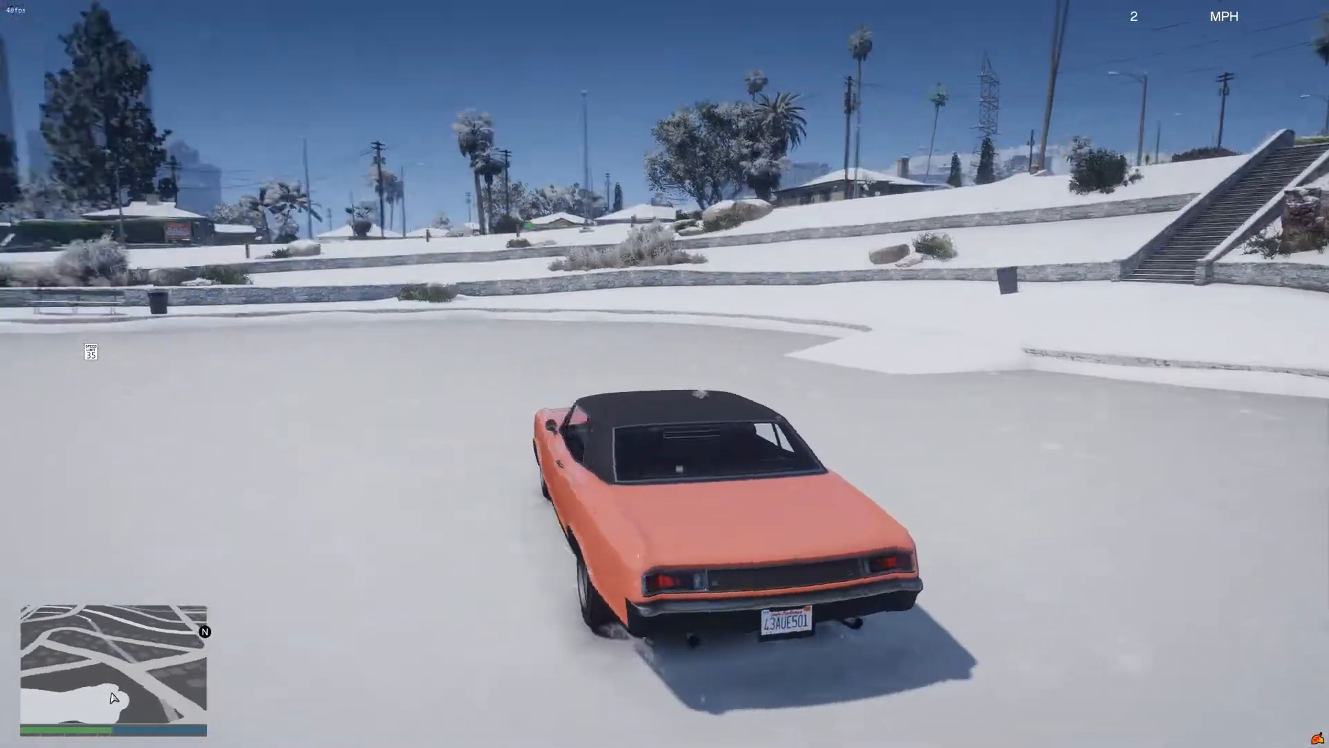
key(w)
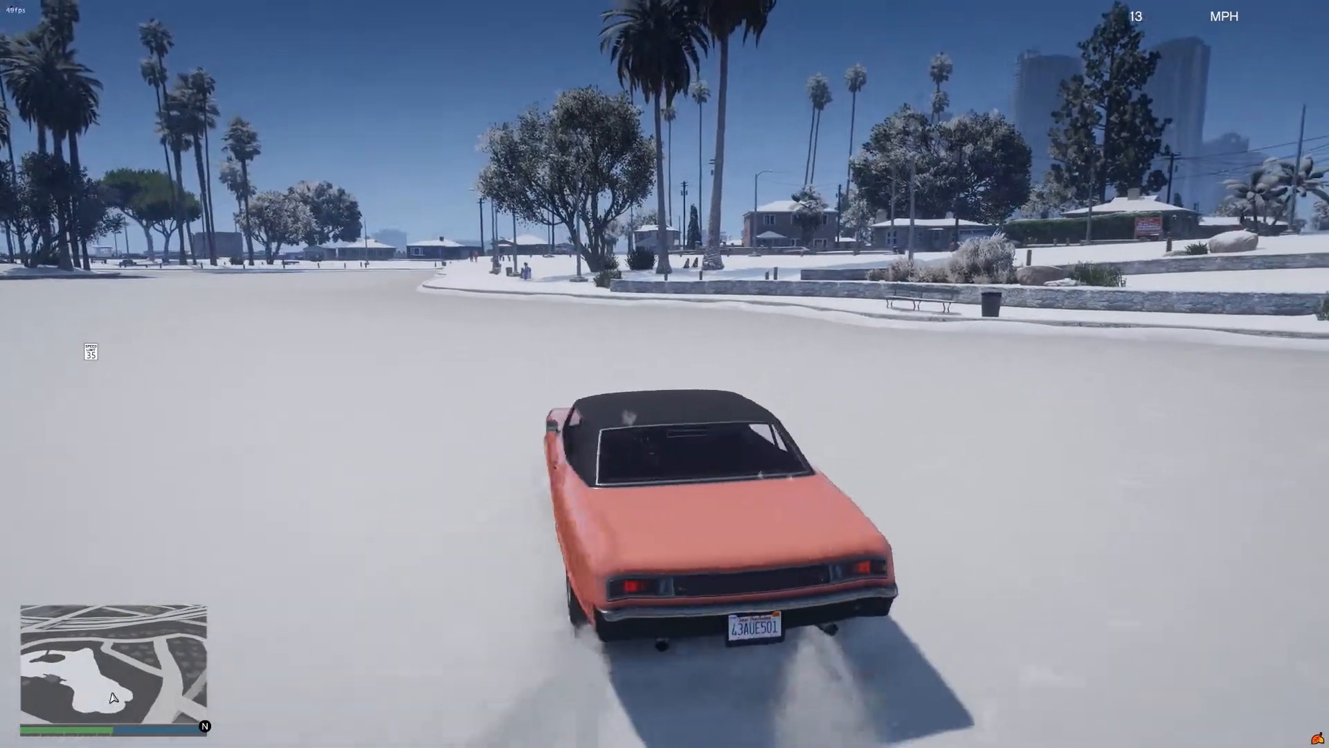
key(w)
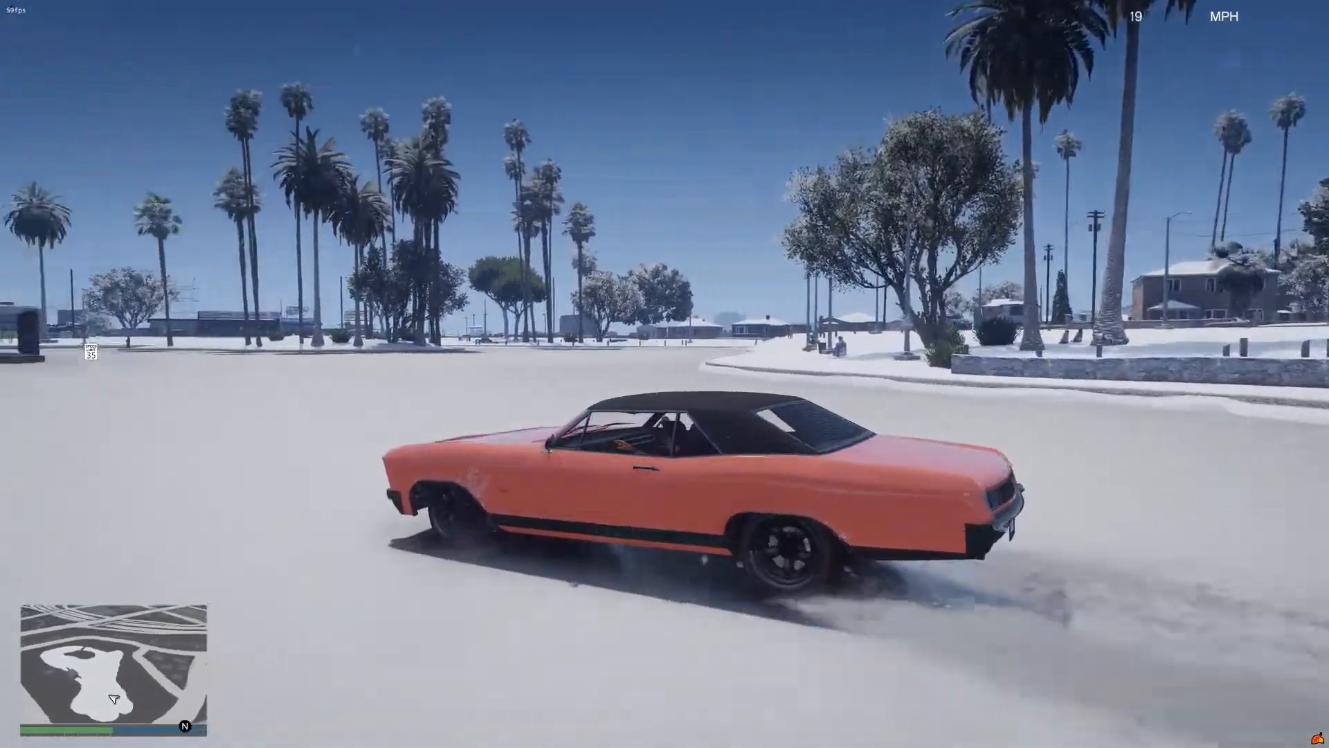